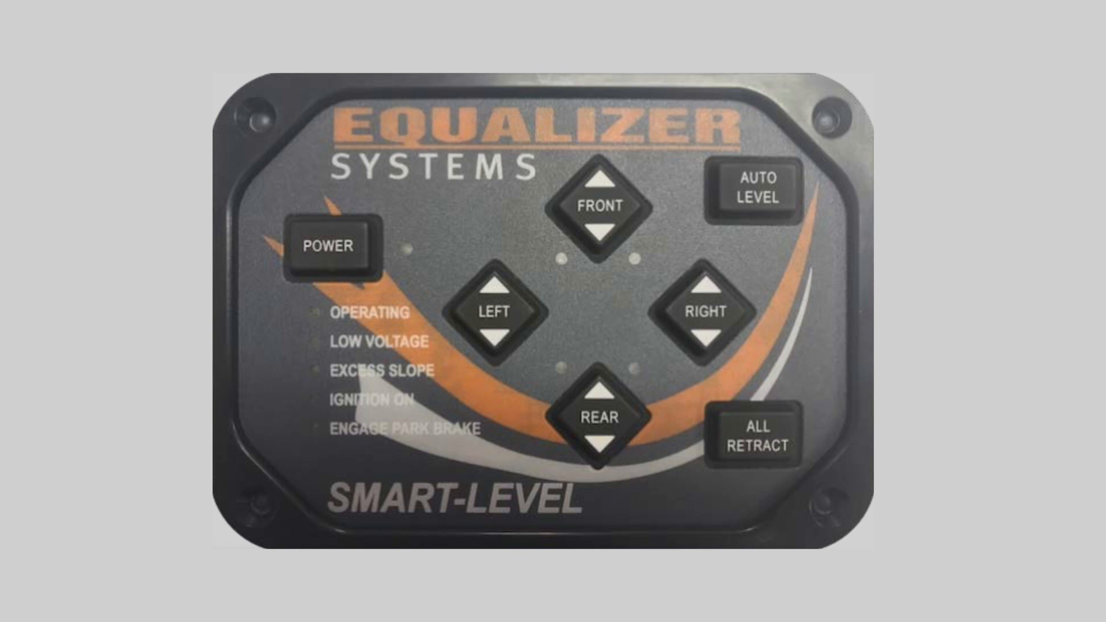
click(599, 417)
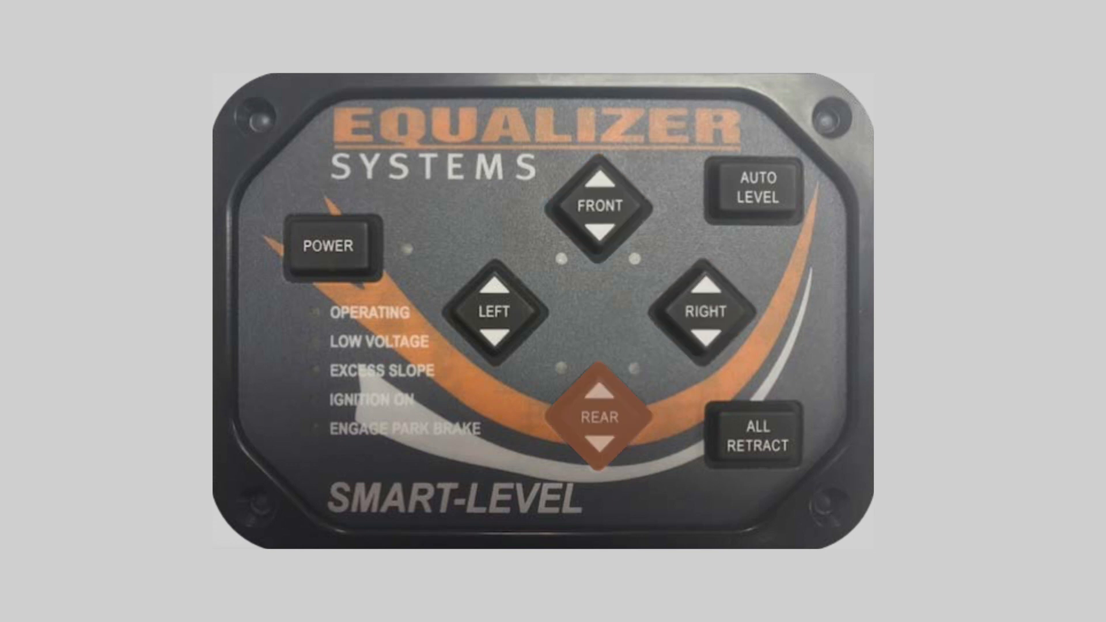
click(755, 193)
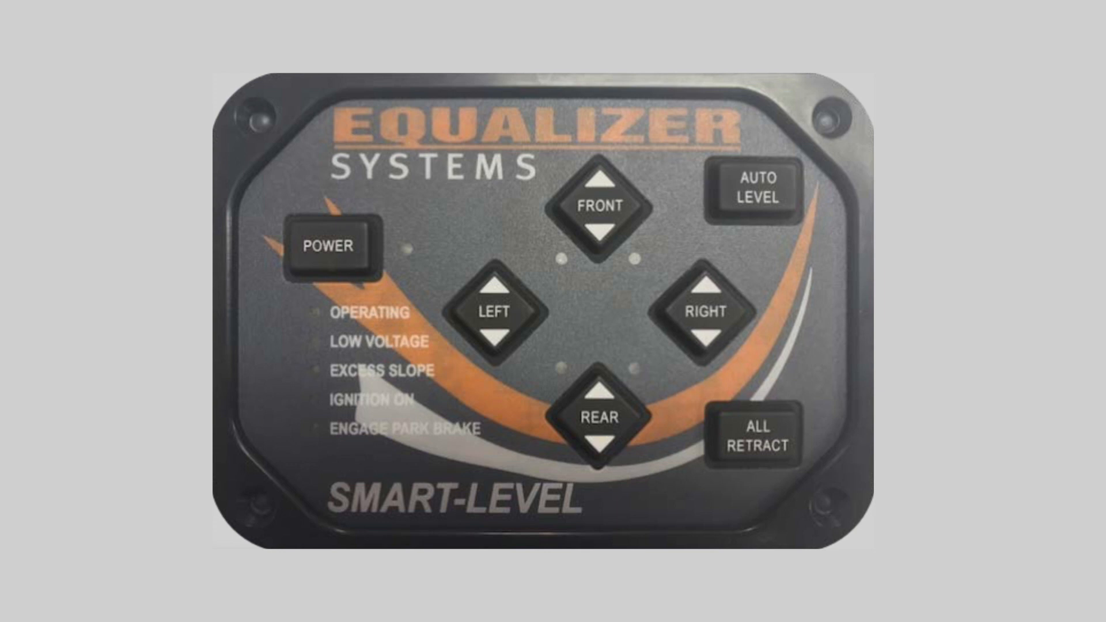
click(754, 196)
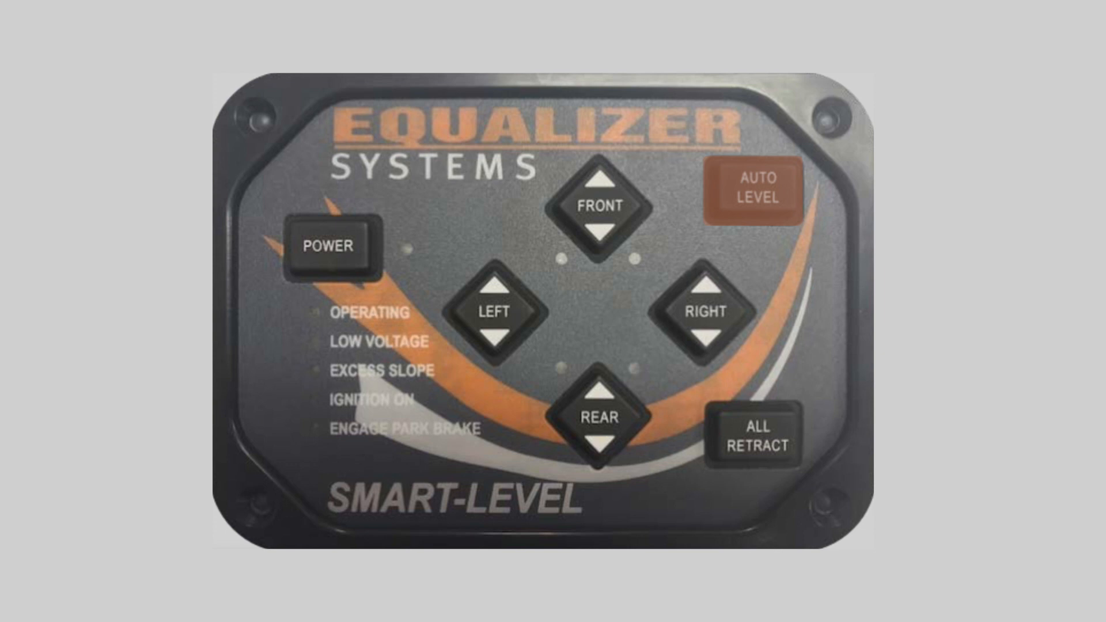
click(332, 246)
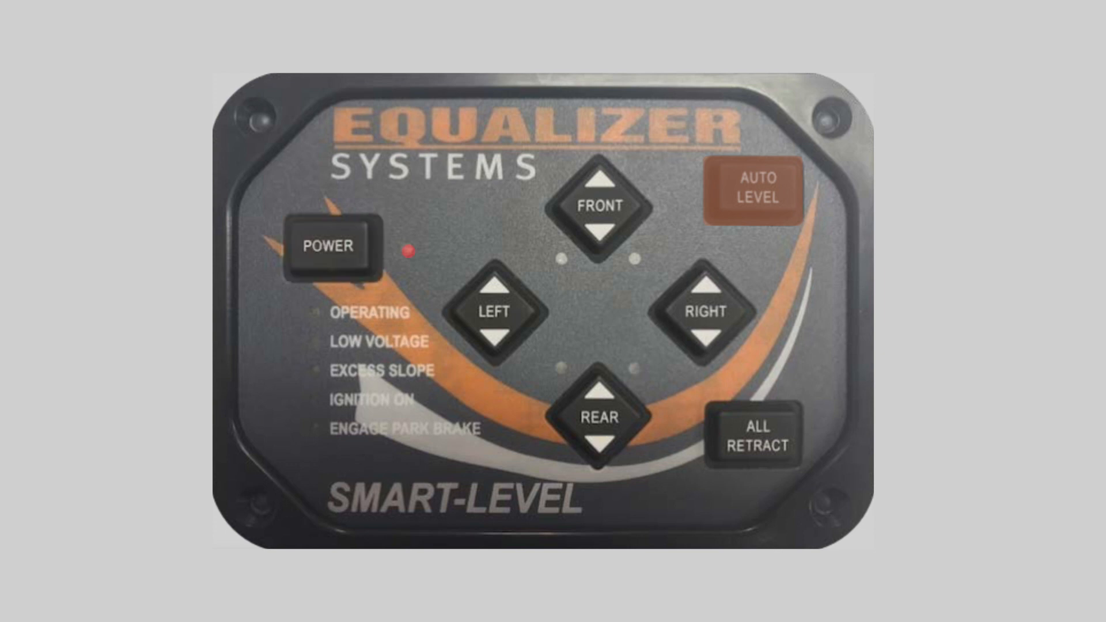